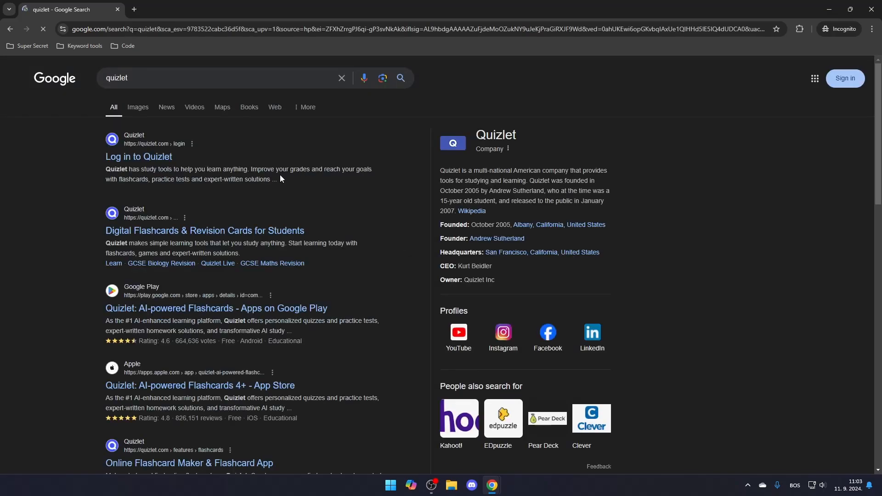
# Step: Go from the Google result onto Quizlet and proceed to the Upgrade Your Account page
pyautogui.click(204, 230)
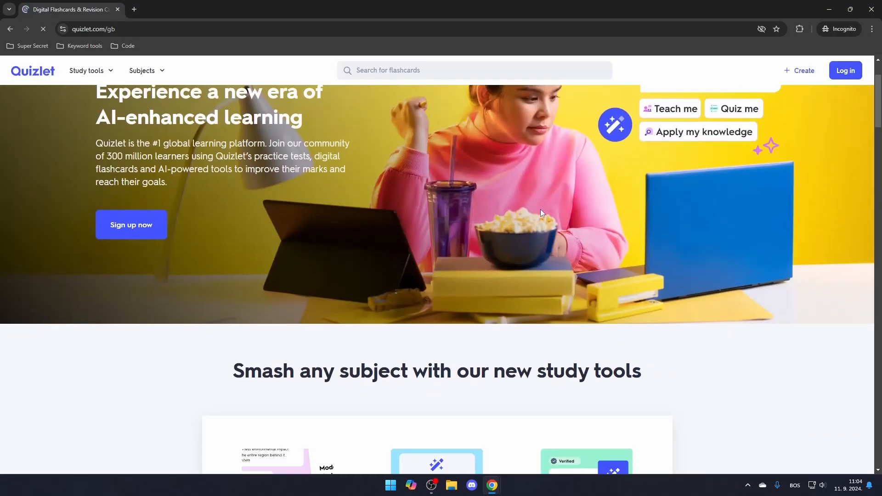
pyautogui.scroll(-3)
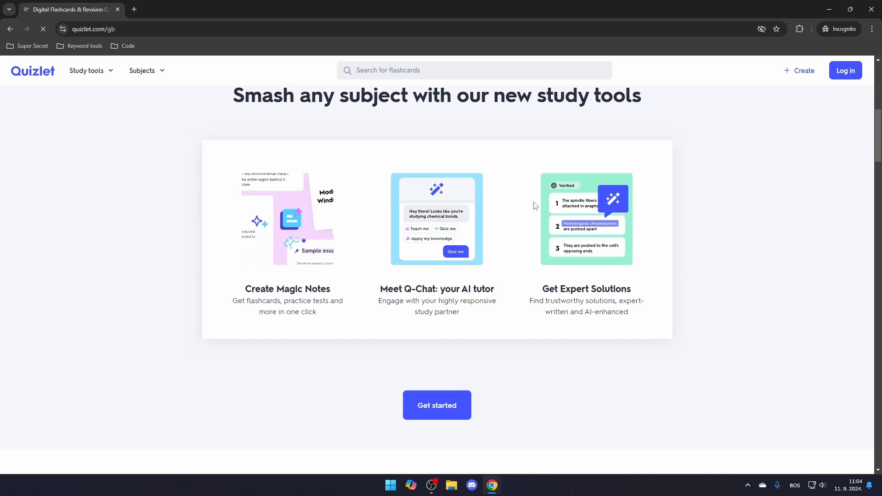
pyautogui.click(436, 405)
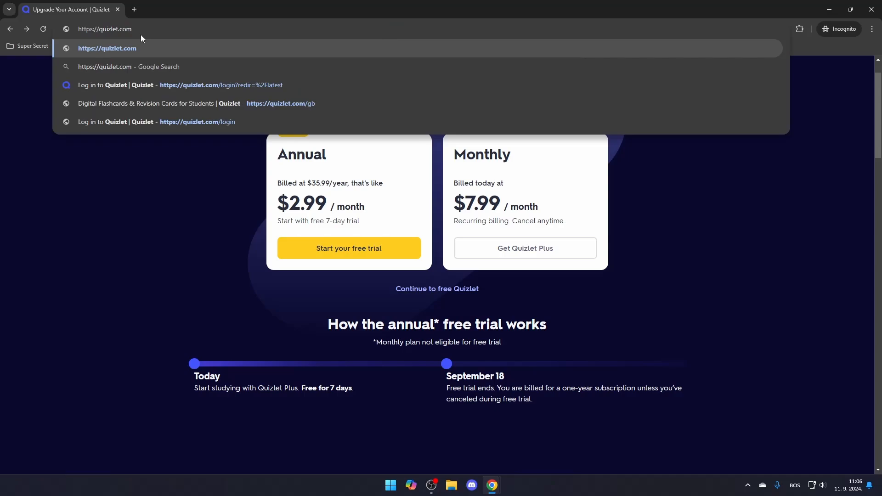
pyautogui.moveTo(134, 29)
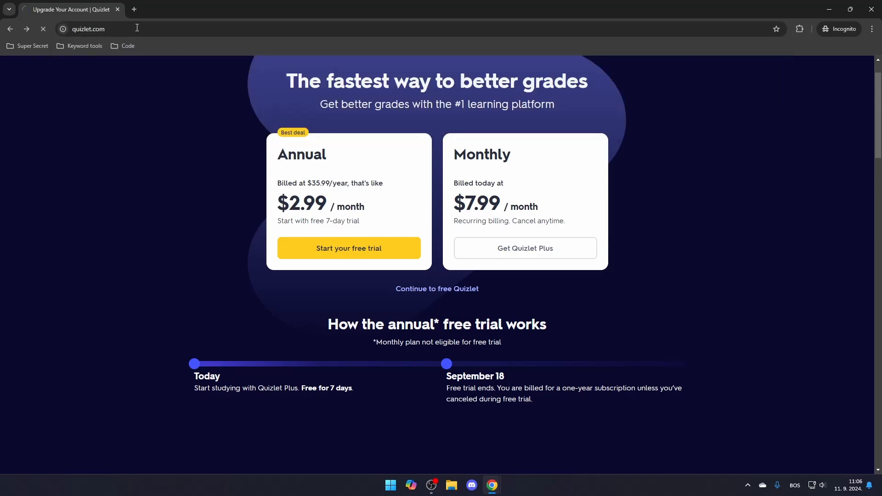
# Step: Leave the upgrade offer and load the signed-in Quizlet home page
pyautogui.click(436, 289)
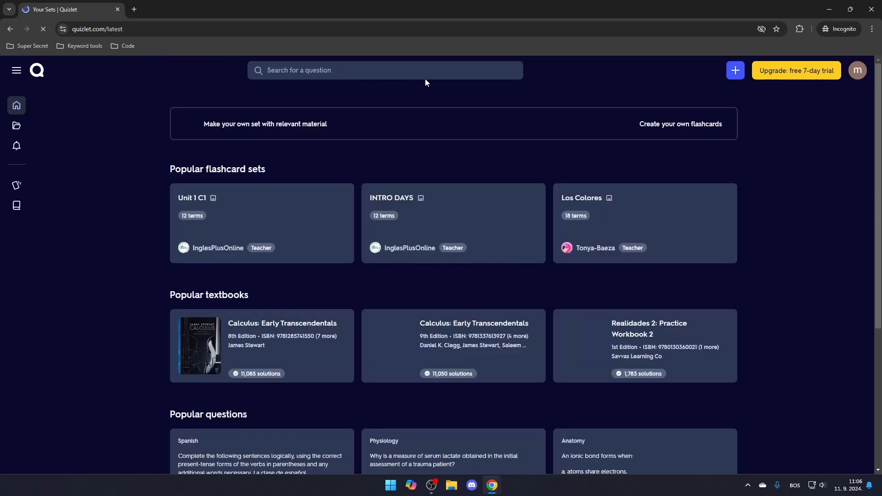
pyautogui.scroll(-3)
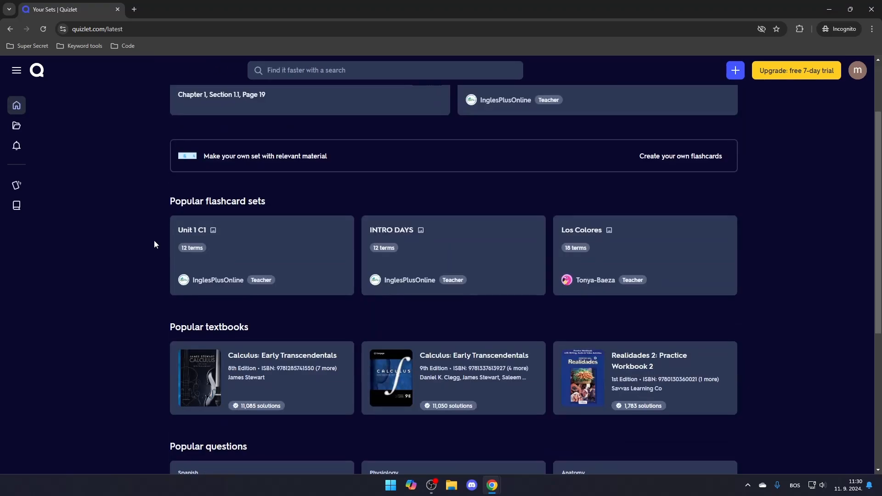
pyautogui.moveTo(140, 238)
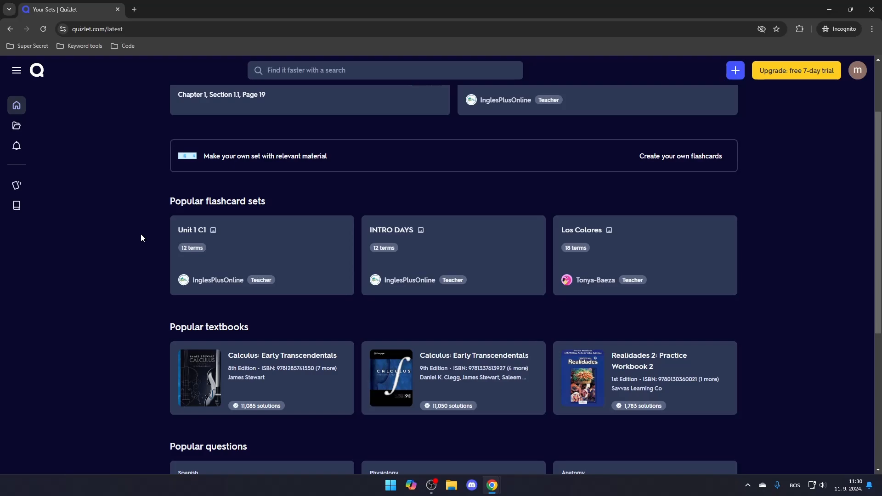
pyautogui.scroll(-3)
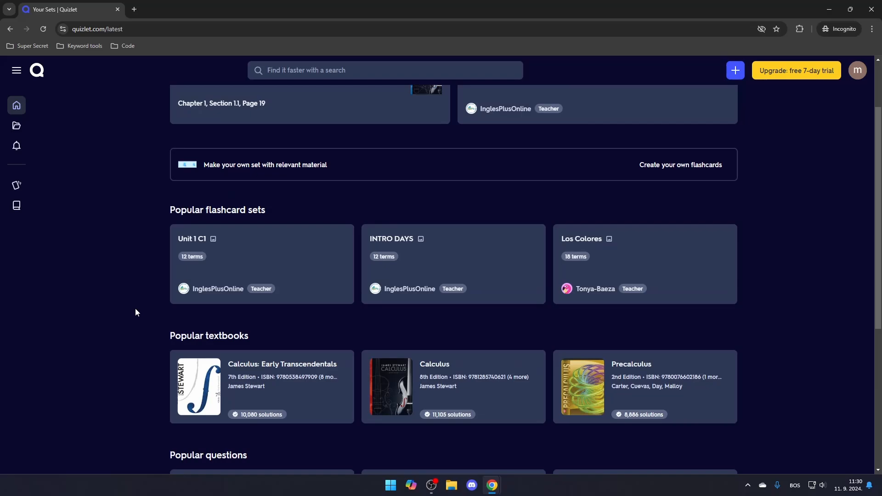
pyautogui.scroll(3)
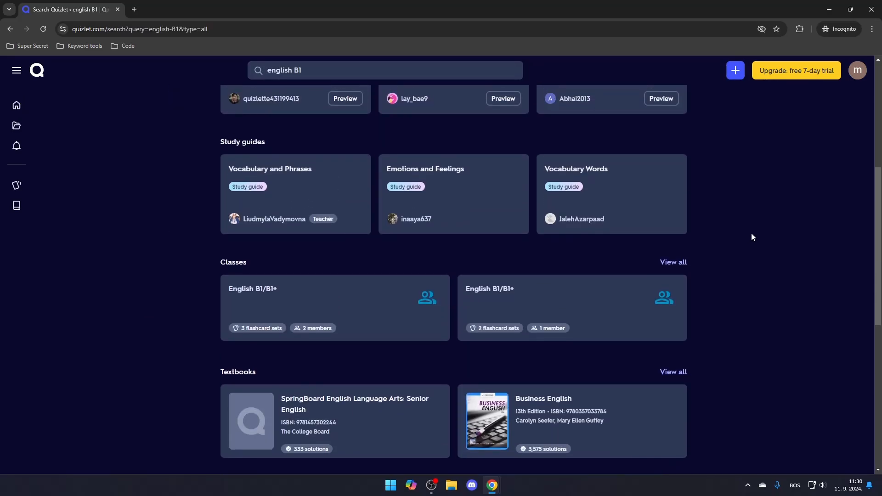
pyautogui.scroll(3)
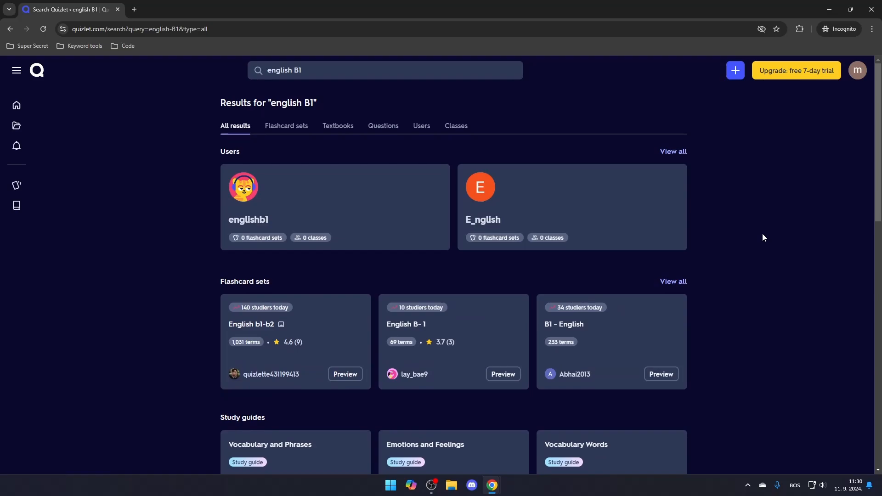
pyautogui.moveTo(764, 230)
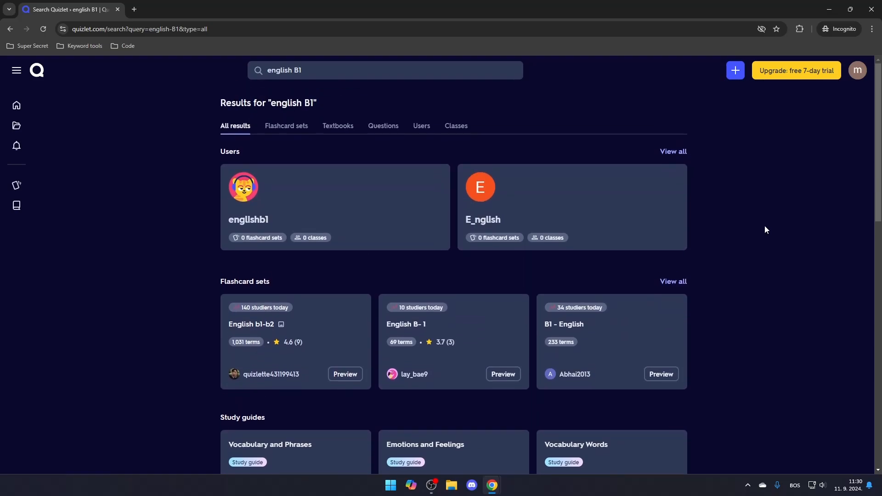
pyautogui.moveTo(418, 155)
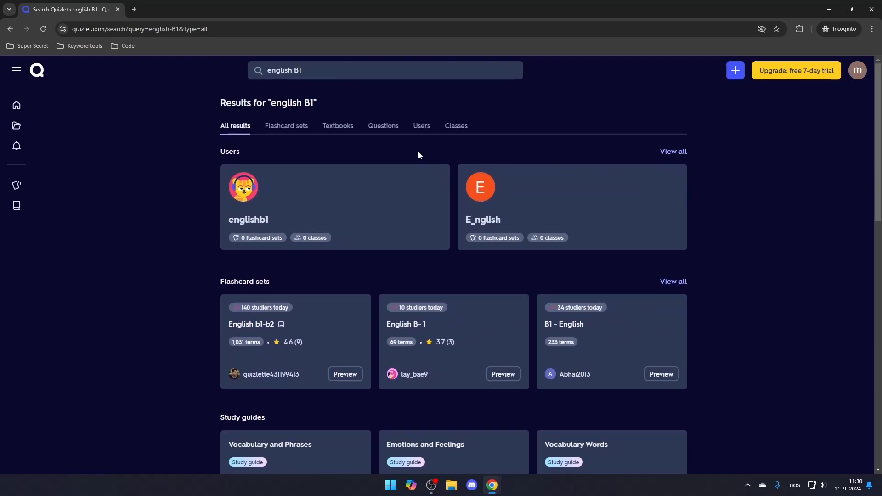
pyautogui.moveTo(307, 143)
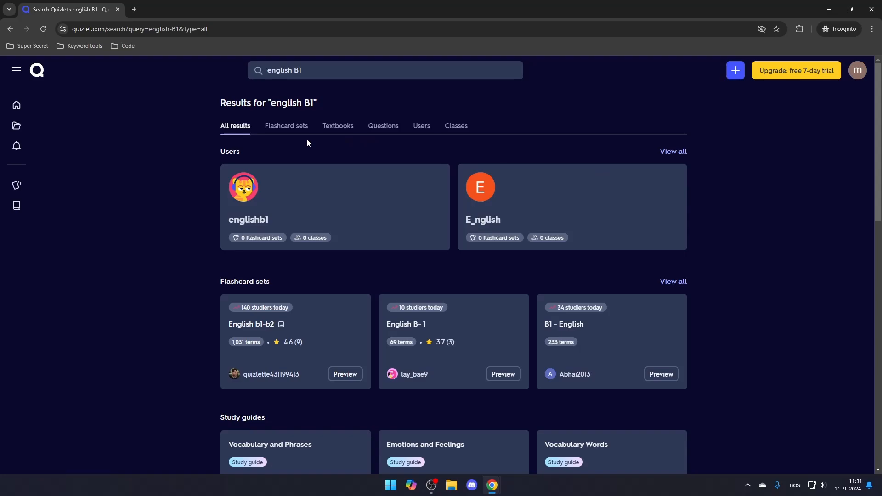
pyautogui.click(16, 105)
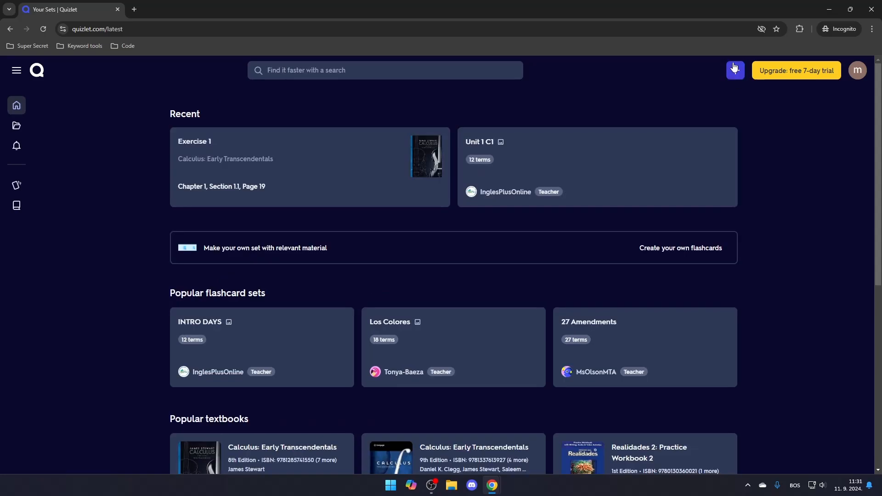
# Step: Create a new flashcard set and title it Youtube, removing the misspelled 'Quetsion'
pyautogui.click(735, 71)
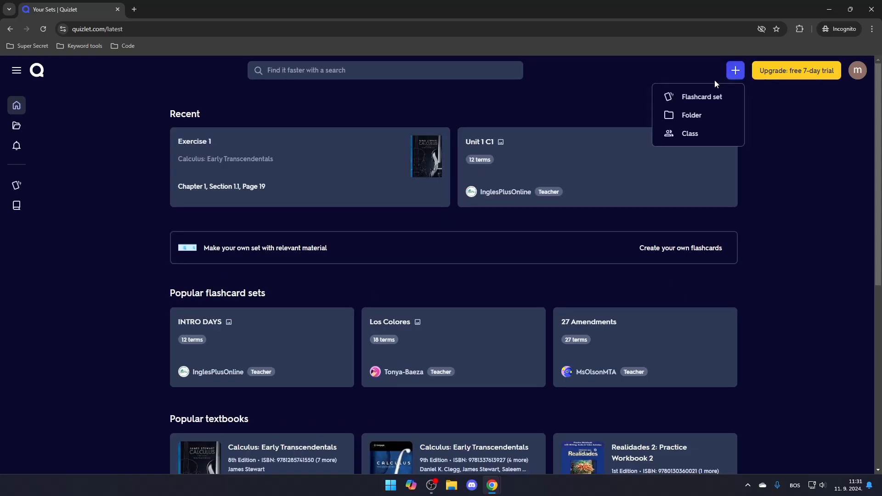
pyautogui.click(701, 97)
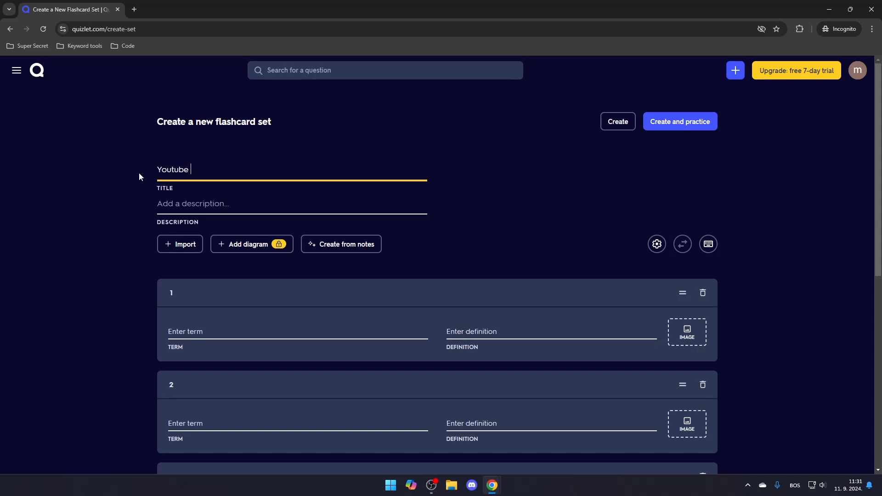
pyautogui.write('Quetsion')
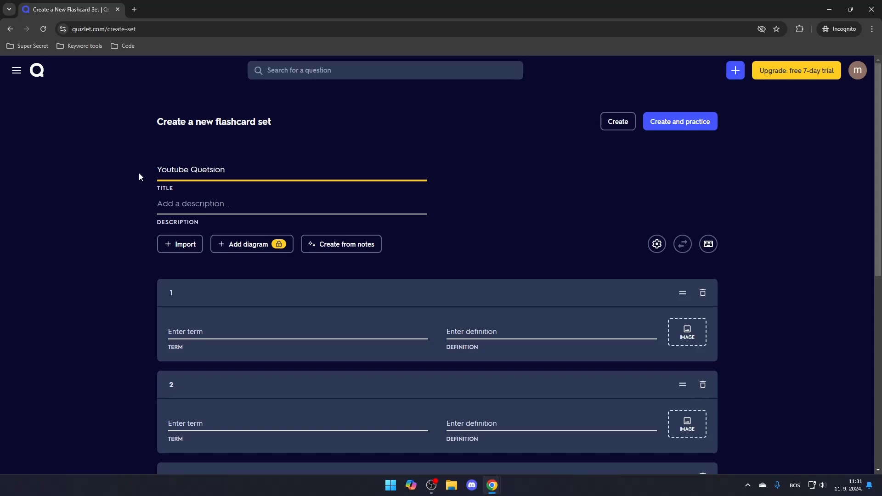
pyautogui.press('Backspace')
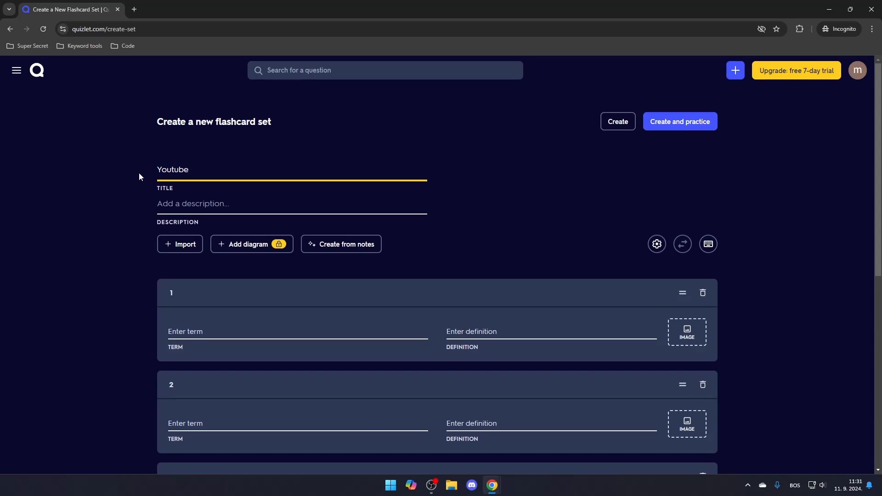
pyautogui.scroll(-3)
pyautogui.write('An important button that MUST be clicked')
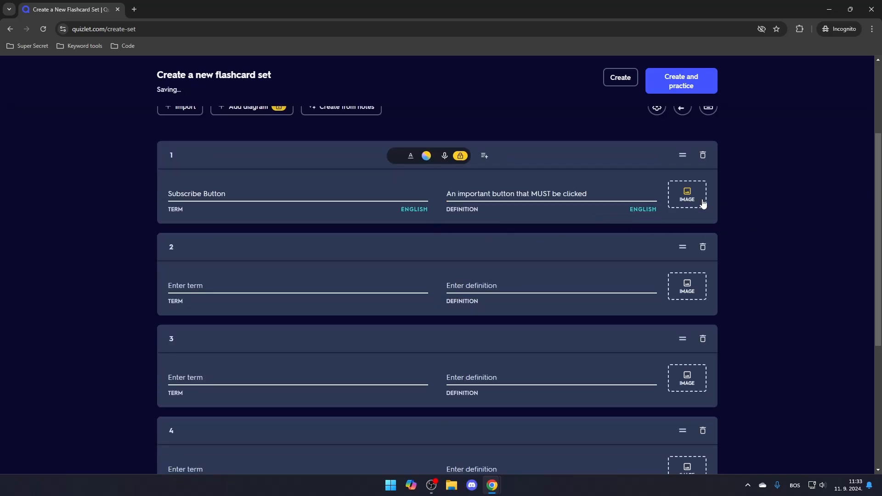
# Step: Attach the suggested red YouTube play image to the Subscribe Button card
pyautogui.click(685, 195)
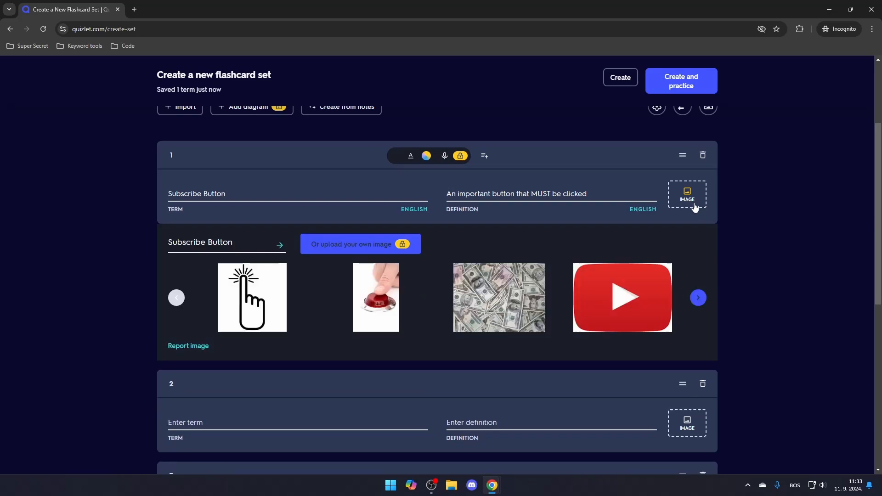
pyautogui.click(620, 297)
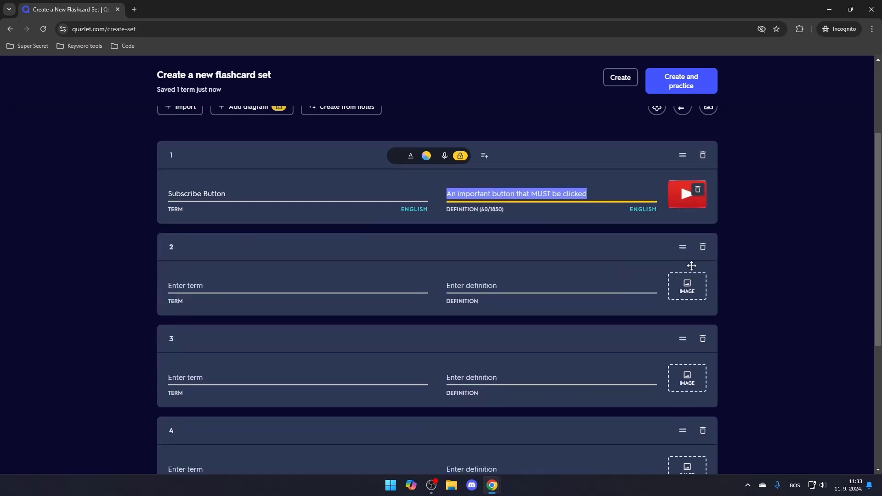
pyautogui.moveTo(743, 240)
pyautogui.write('A very importnat button that helps content creators')
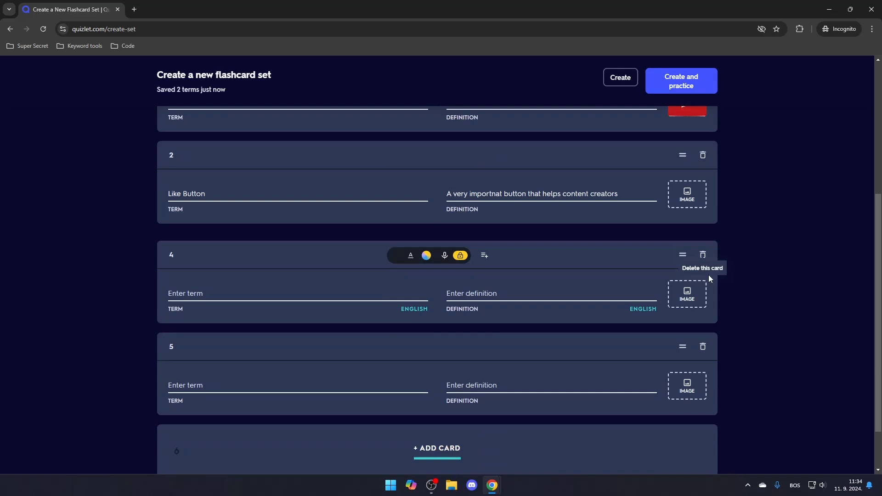
# Step: Delete the leftover empty card, leaving Subscribe Button and Like Button, then reach the import panel
pyautogui.click(701, 255)
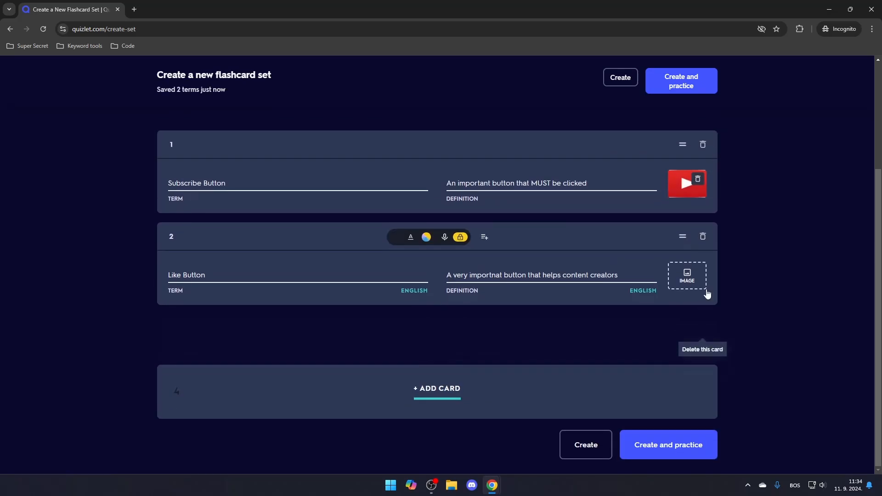
pyautogui.scroll(3)
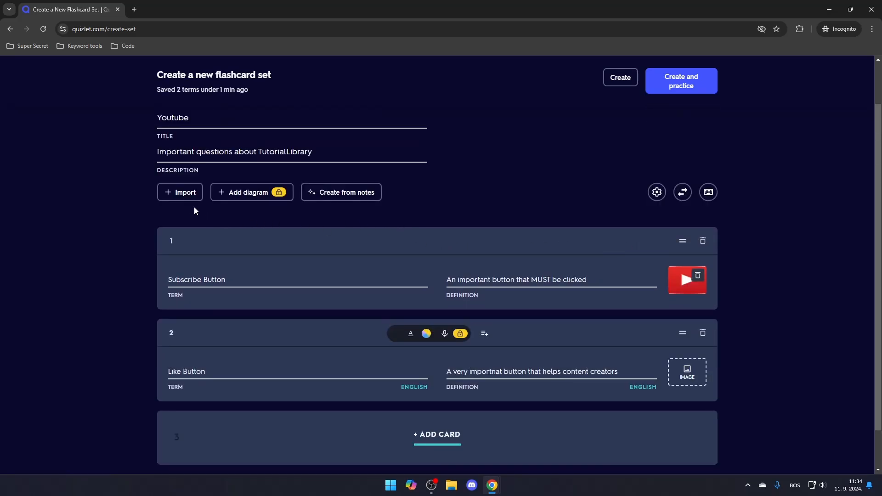
pyautogui.click(180, 192)
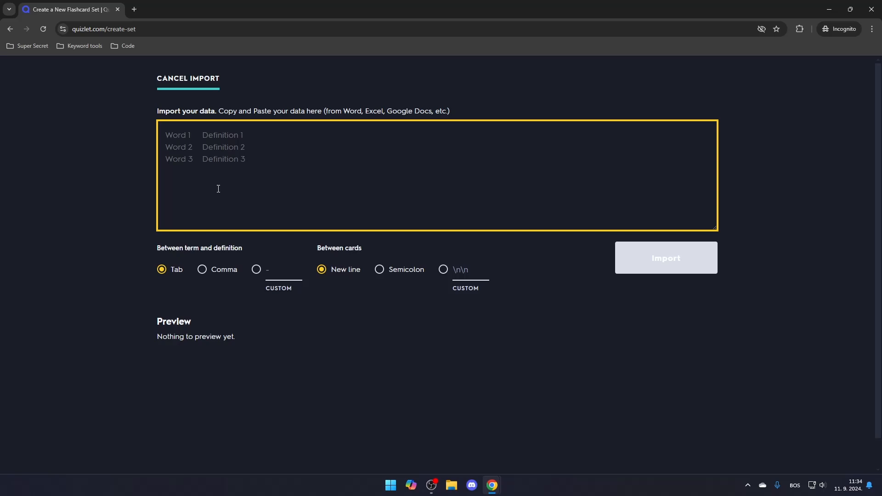
pyautogui.moveTo(233, 188)
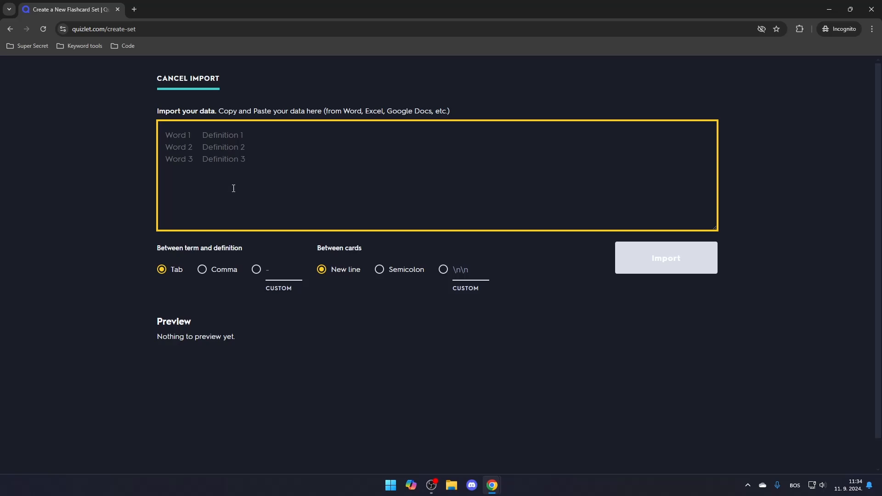
pyautogui.moveTo(243, 137)
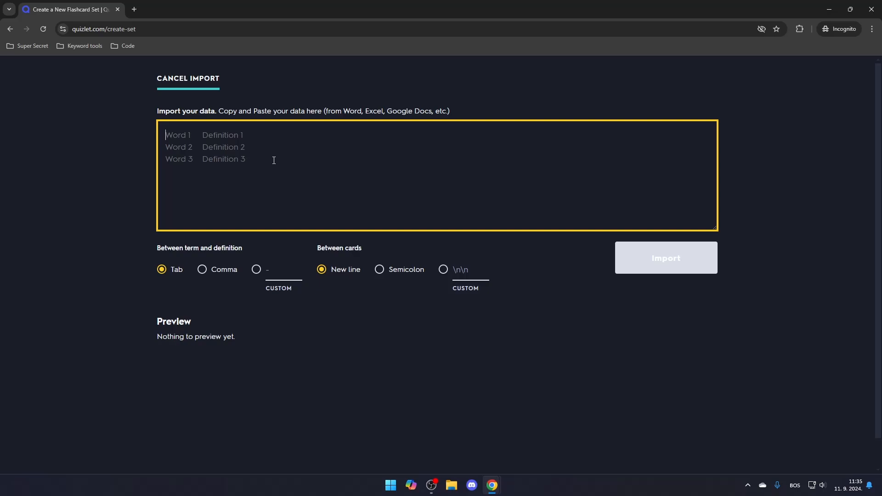
# Step: Cancel the import and return to the editor with its two saved cards
pyautogui.click(188, 78)
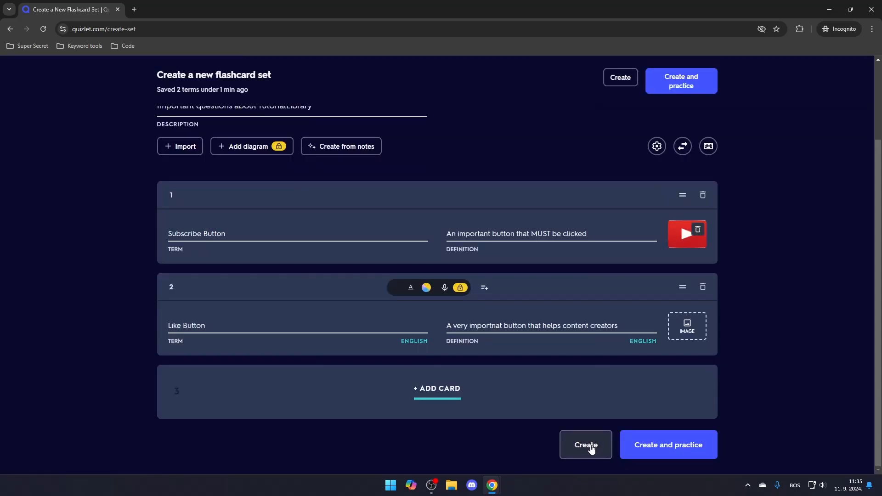
pyautogui.moveTo(668, 444)
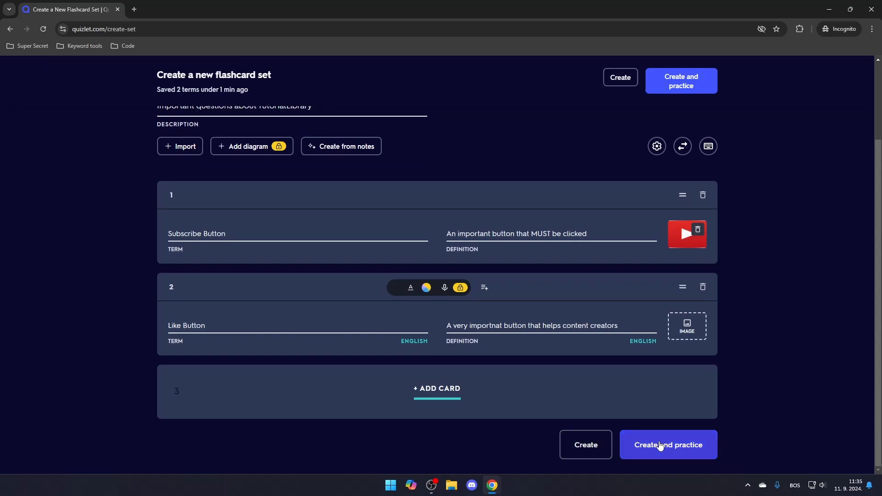
pyautogui.moveTo(584, 444)
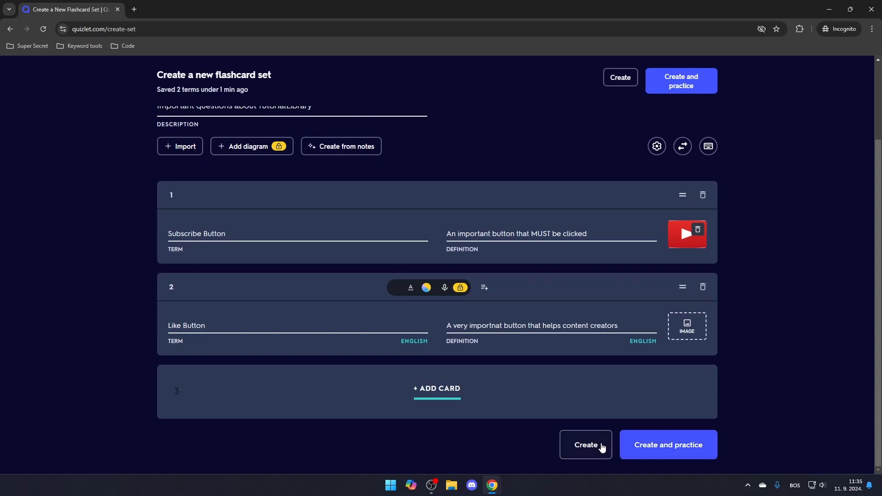
# Step: Create the two-card set so the Youtube study page opens
pyautogui.click(584, 444)
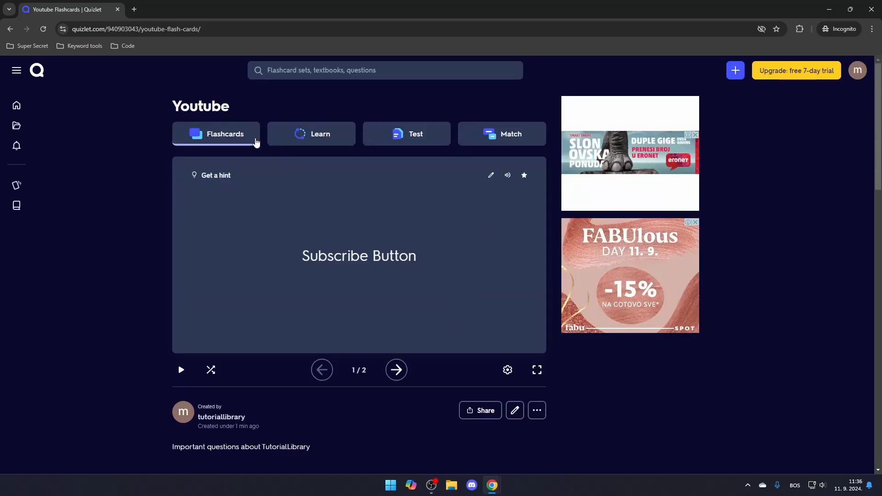
pyautogui.moveTo(256, 137)
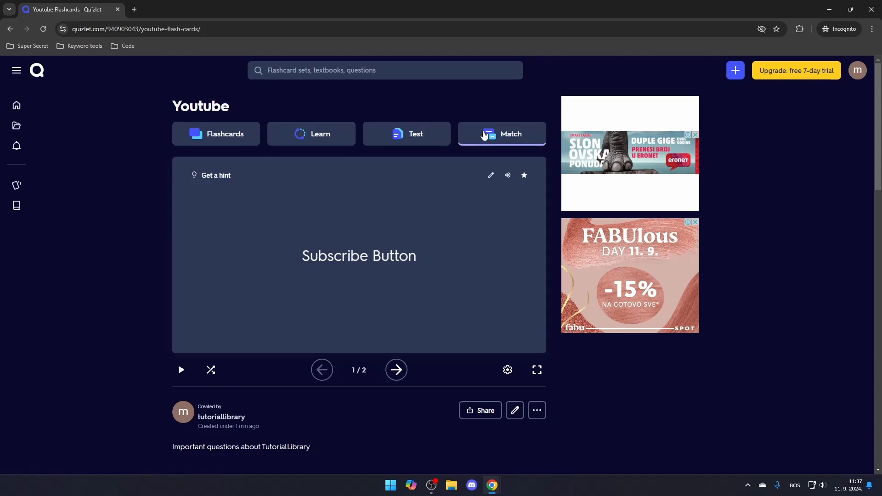
pyautogui.moveTo(463, 117)
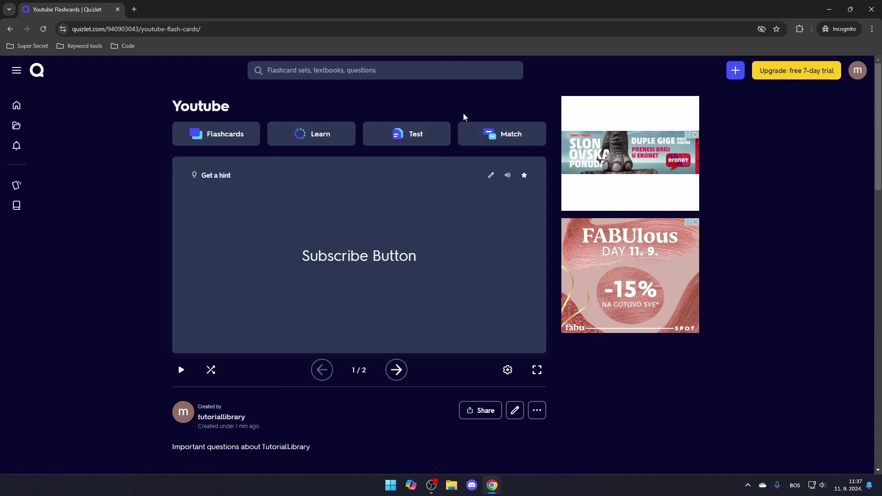
pyautogui.moveTo(480, 410)
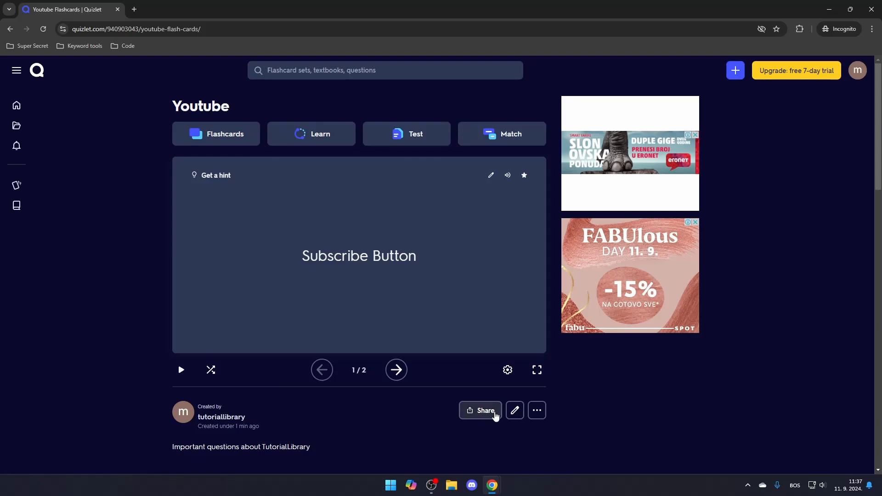
pyautogui.moveTo(514, 410)
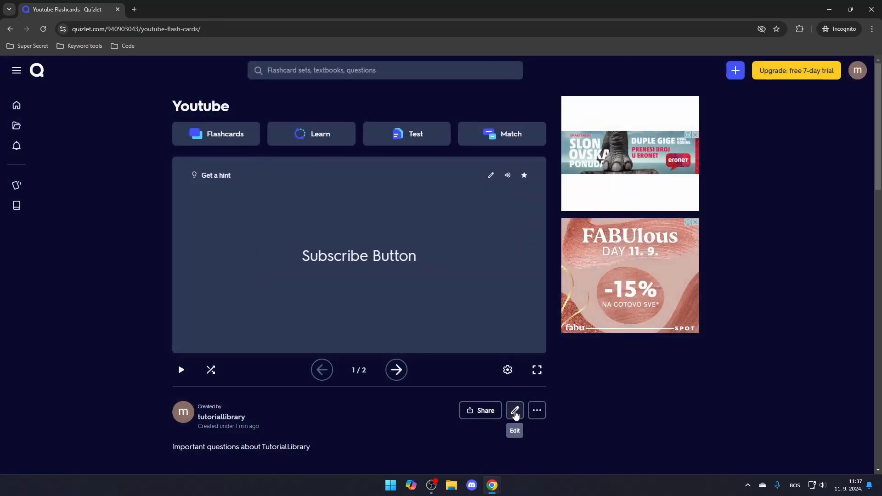
pyautogui.click(535, 410)
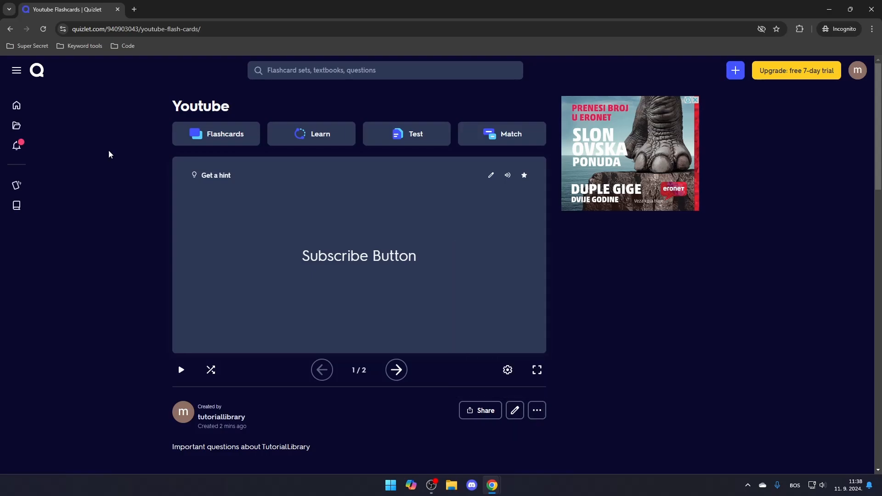
pyautogui.moveTo(713, 100)
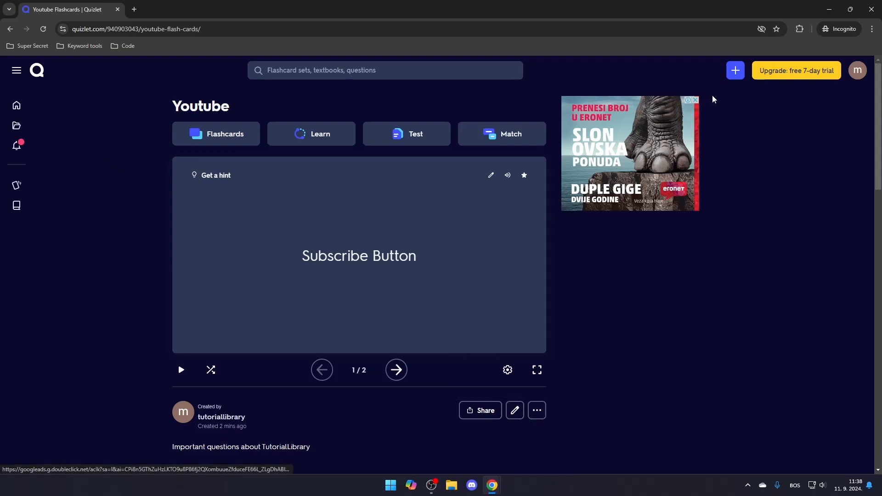
# Step: Create a new empty folder named SUBSCRIBE
pyautogui.click(734, 70)
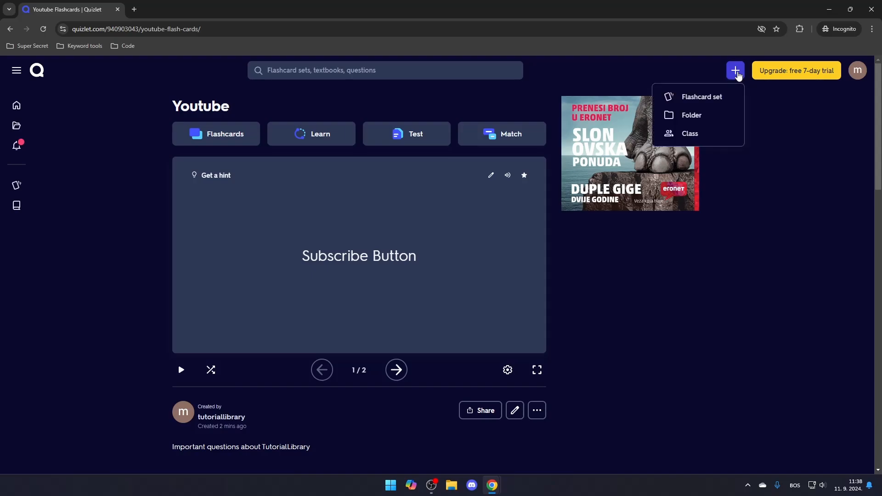
pyautogui.click(691, 116)
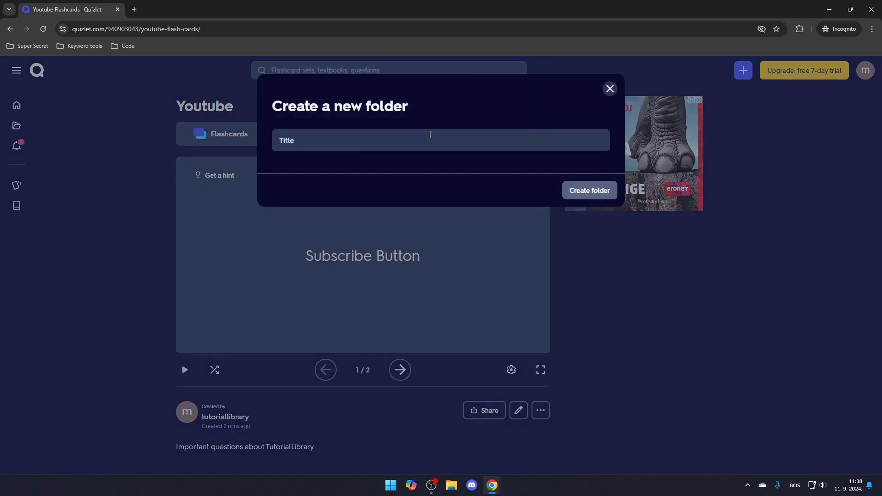
pyautogui.click(588, 190)
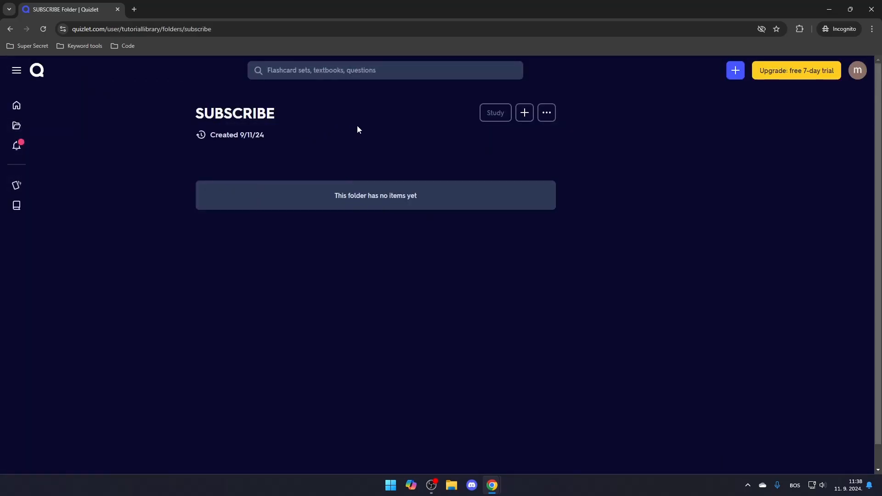
pyautogui.moveTo(17, 125)
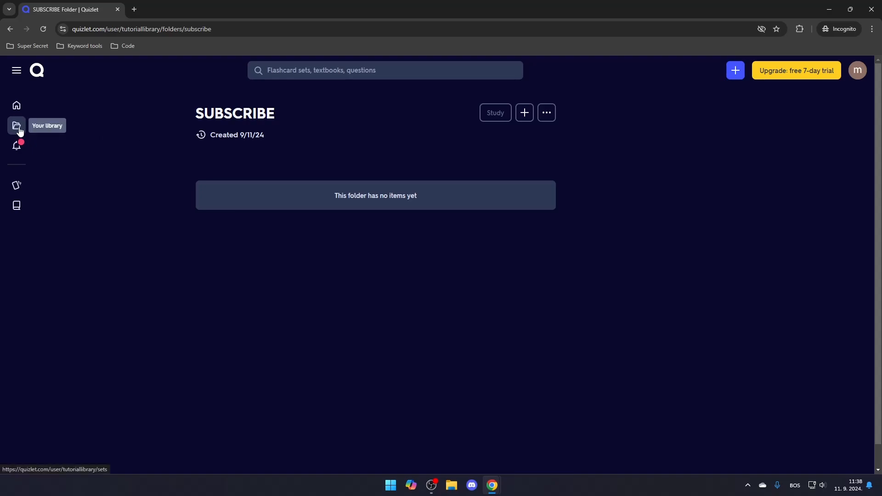
# Step: View the library's Classes section, which has no classes yet
pyautogui.click(17, 126)
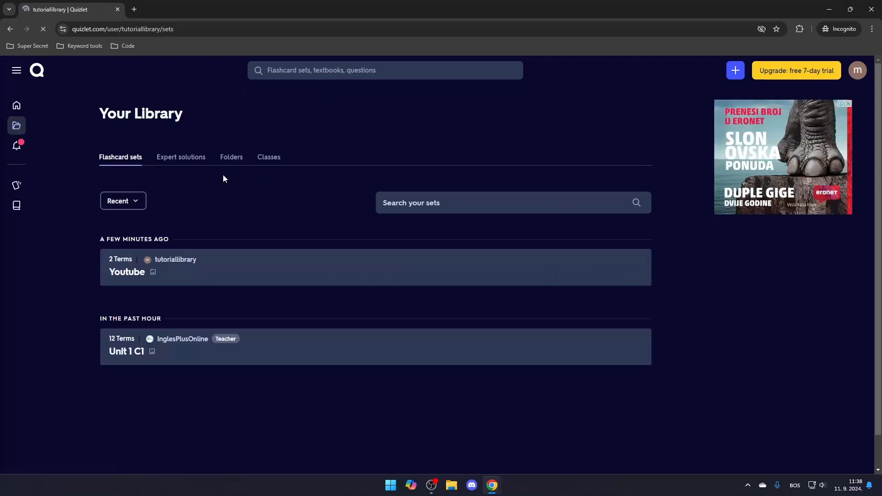
pyautogui.click(268, 158)
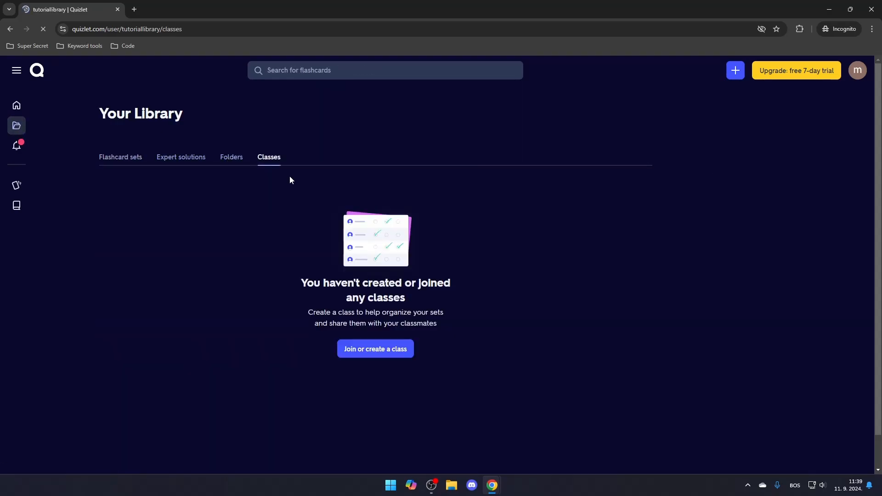
pyautogui.moveTo(375, 349)
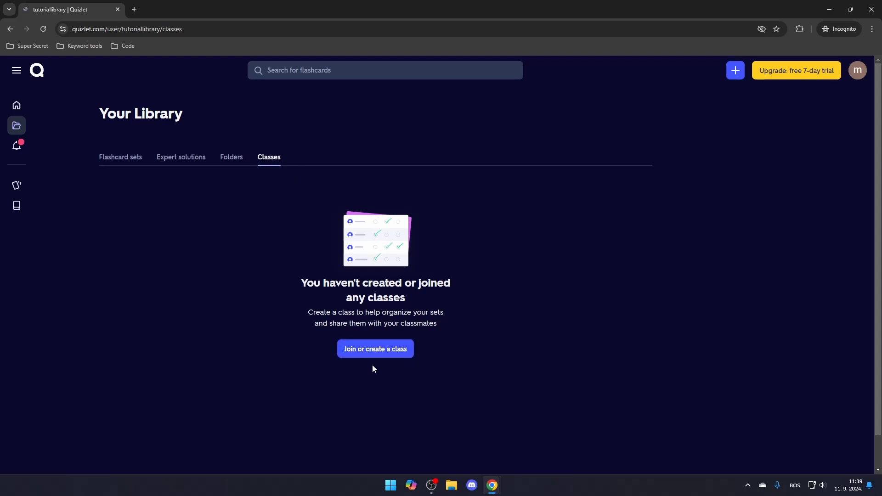
# Step: Return to the home page and view the Recent section listing the Youtube set
pyautogui.click(17, 105)
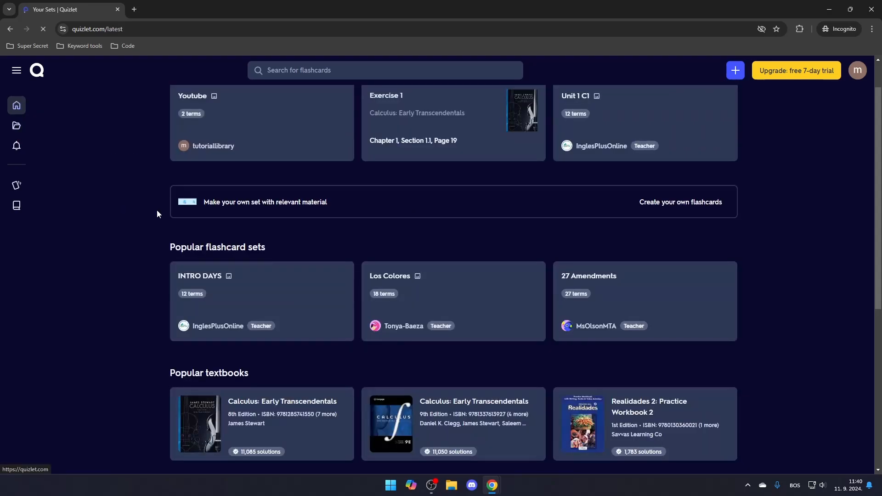
pyautogui.scroll(3)
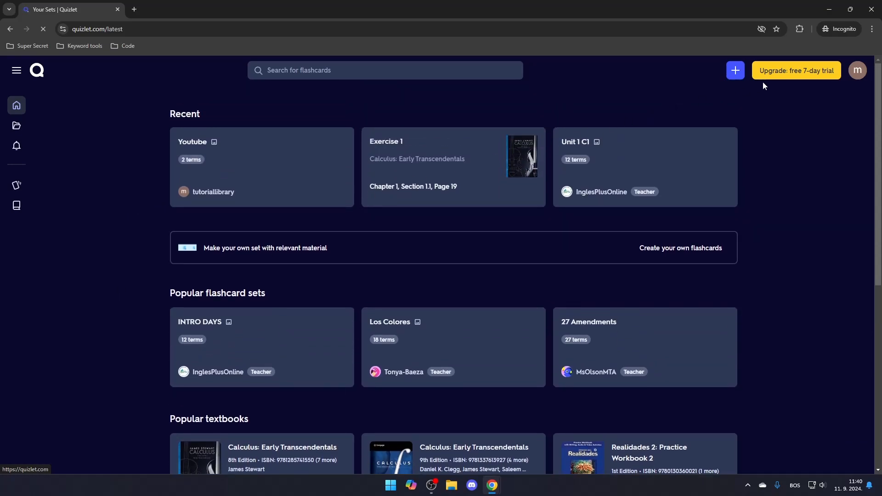
pyautogui.moveTo(794, 75)
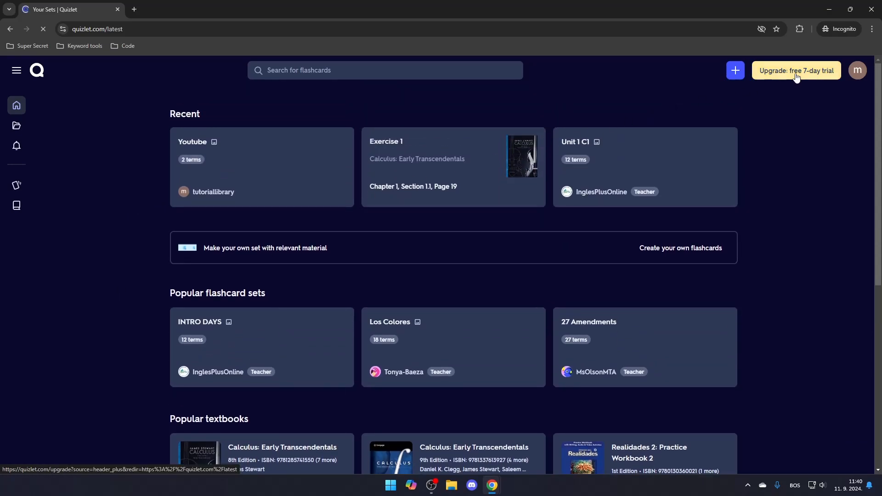
# Step: View the Quizlet Plus upgrade page with its Annual and Monthly plans and study-mode details
pyautogui.click(795, 70)
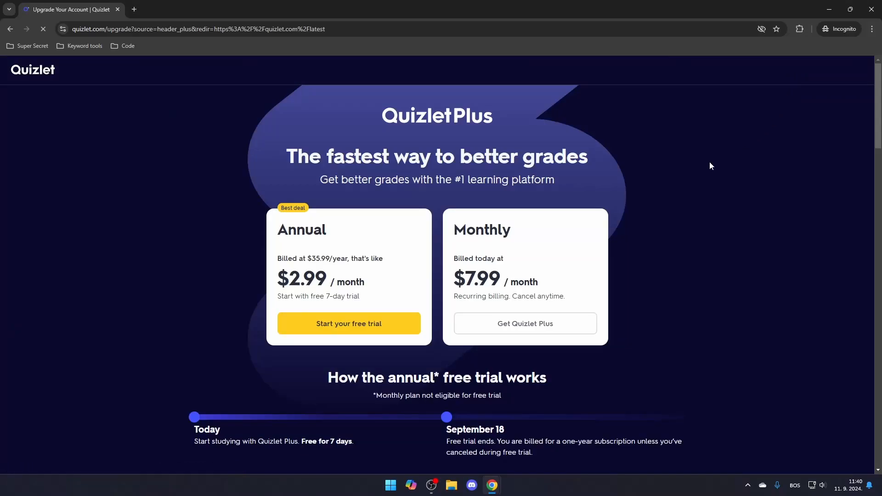
pyautogui.scroll(-3)
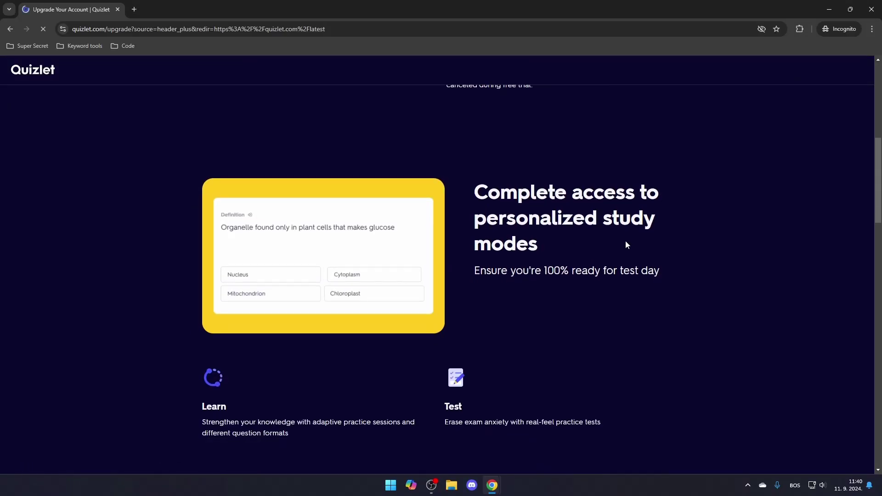